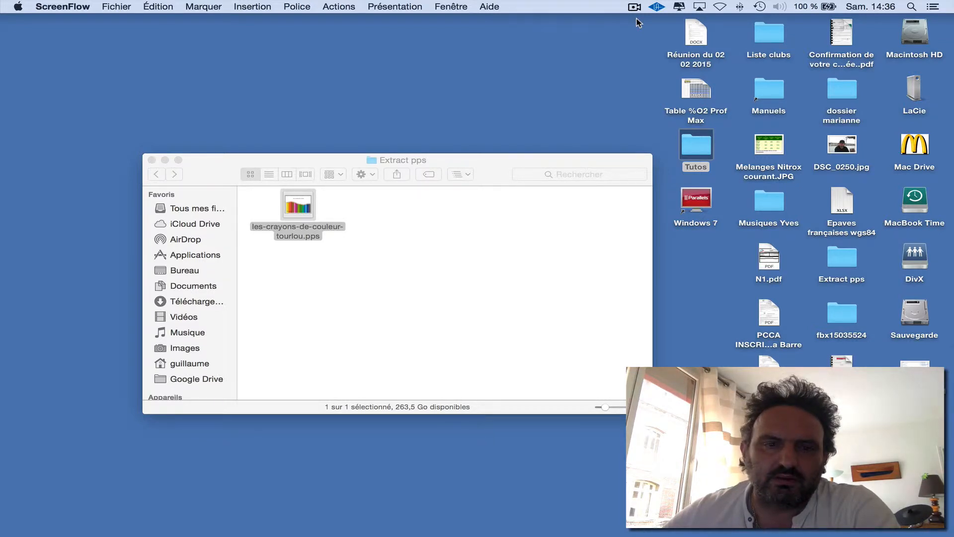
pyautogui.moveTo(440, 215)
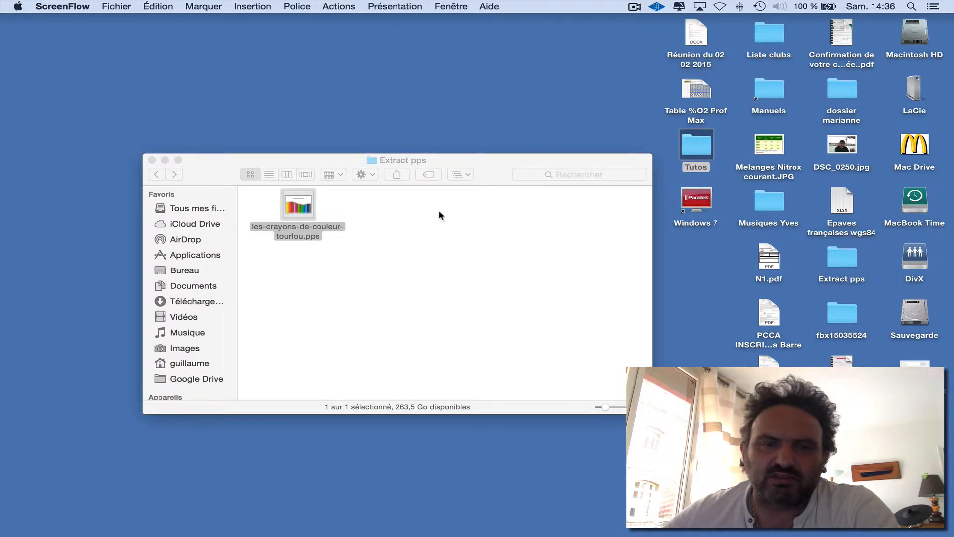
pyautogui.moveTo(363, 217)
pyautogui.write('t')
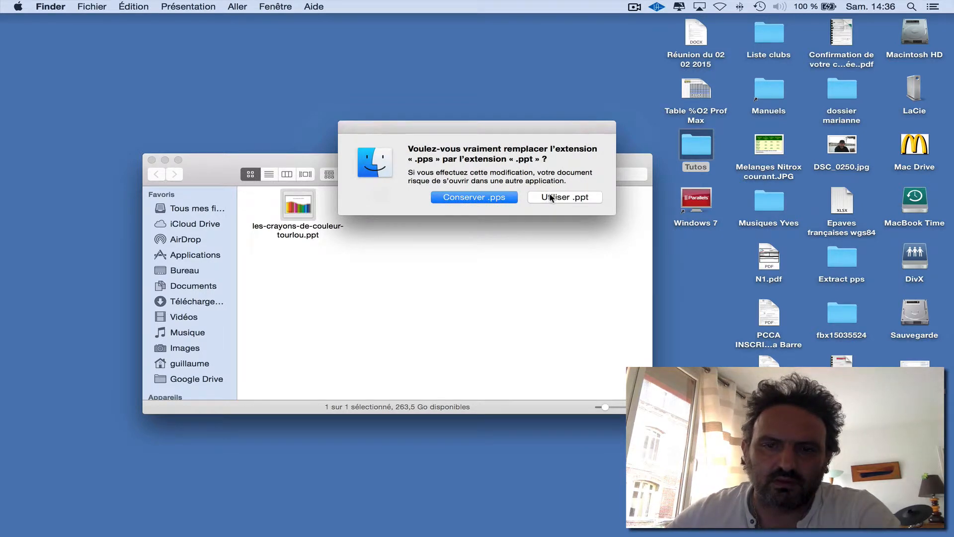
# Confirm using the .ppt extension for the slideshow file via Utiliser .ppt.
pyautogui.click(565, 197)
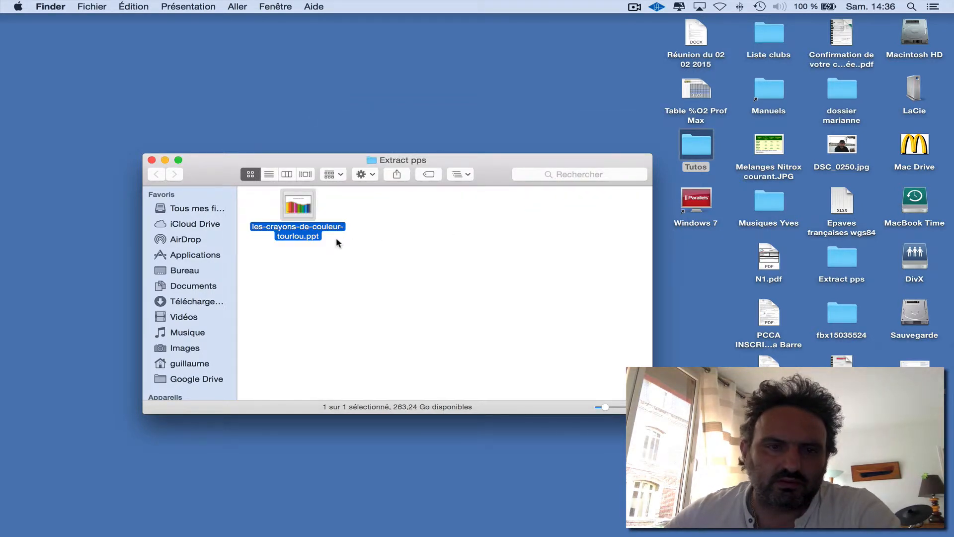
pyautogui.moveTo(299, 211)
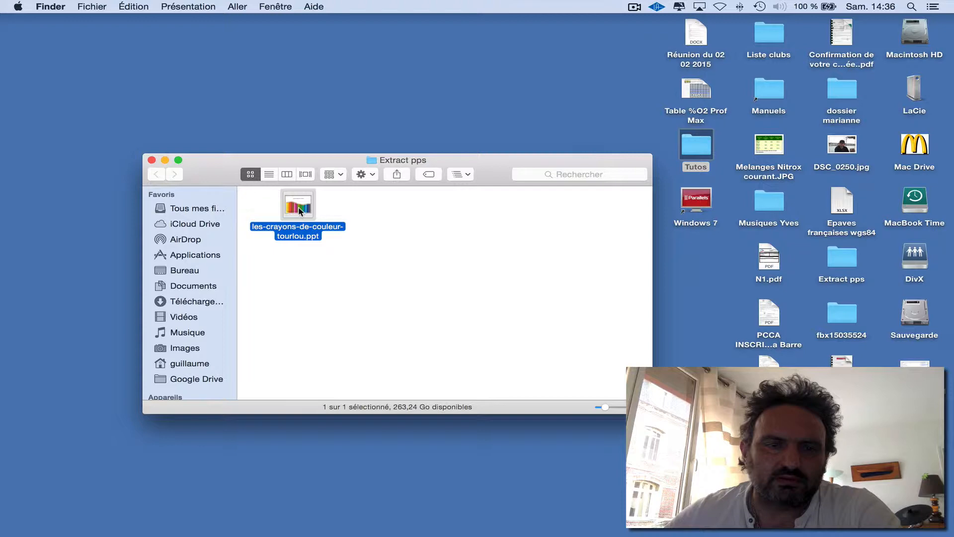
# Open the renamed .ppt in PowerPoint and start Fichier > Enregistrer sous.
pyautogui.doubleClick(297, 207)
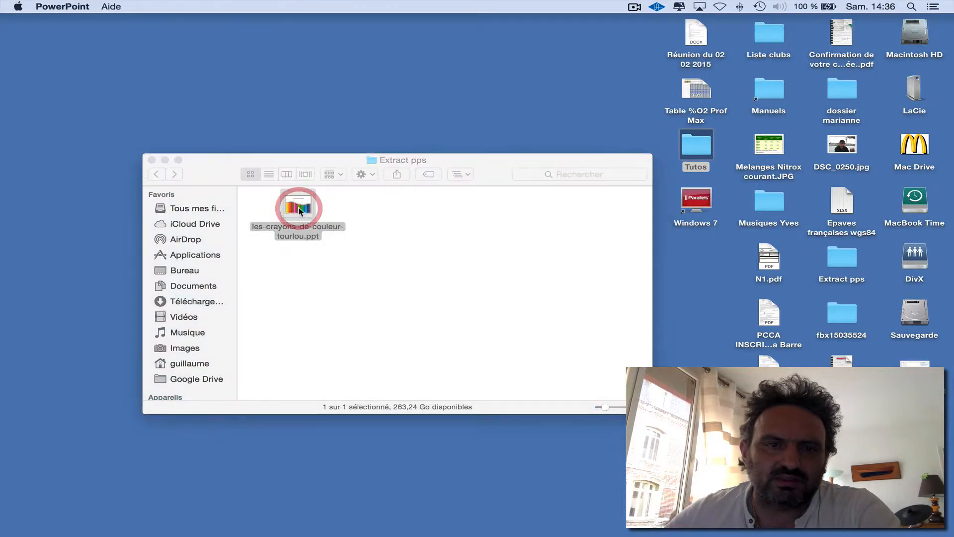
pyautogui.doubleClick(298, 208)
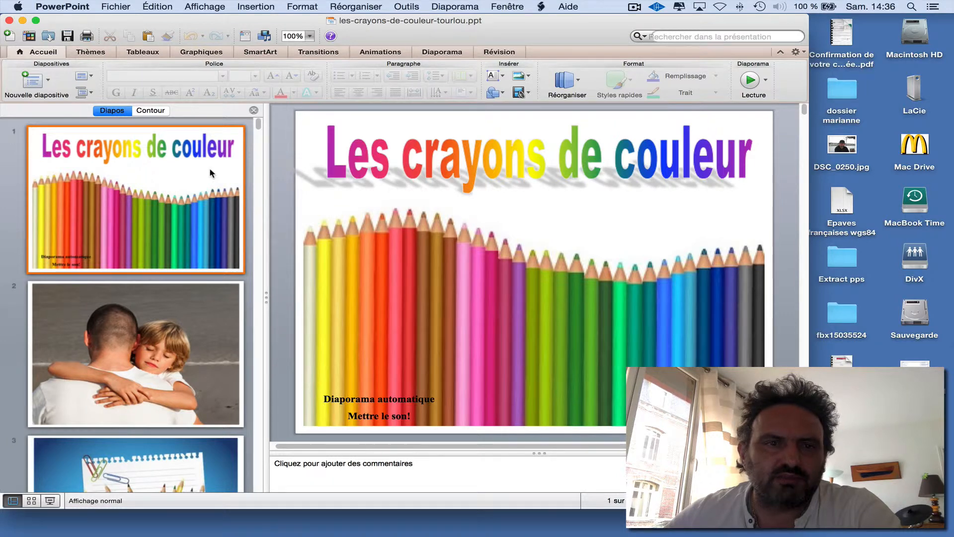
pyautogui.moveTo(211, 173)
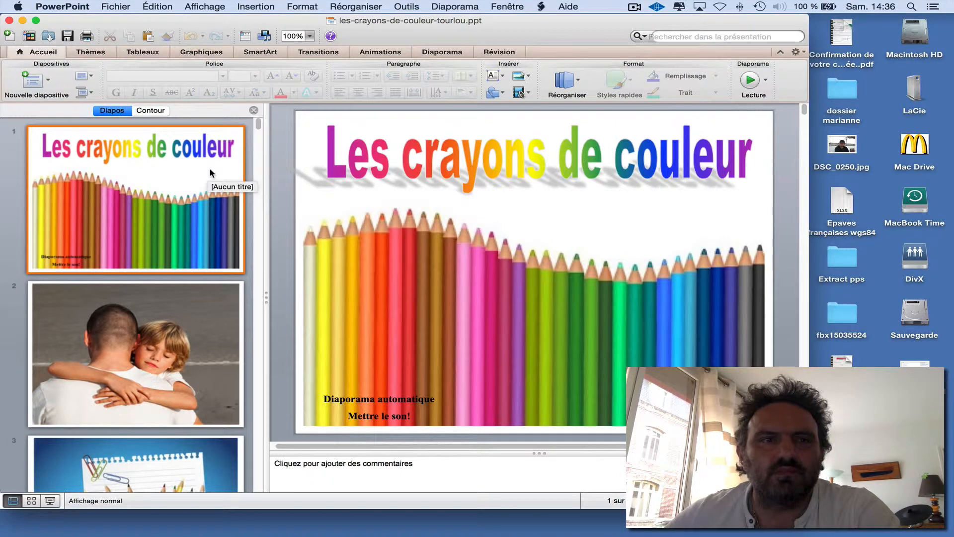
pyautogui.click(116, 7)
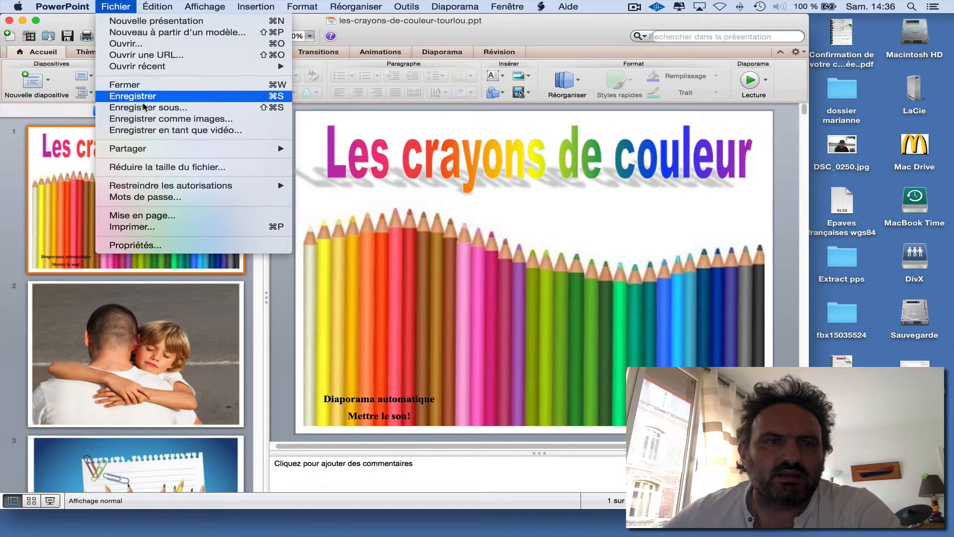
pyautogui.moveTo(147, 108)
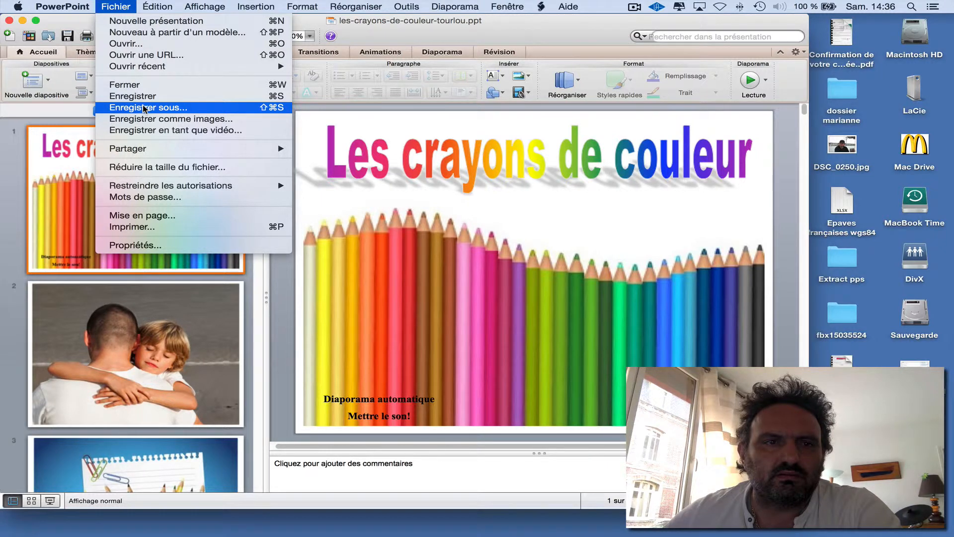
pyautogui.click(148, 107)
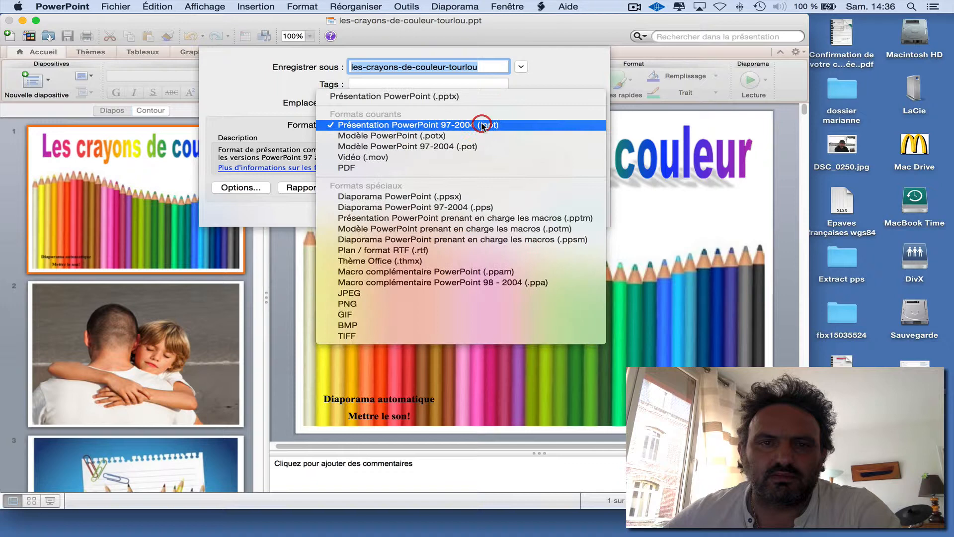
pyautogui.moveTo(485, 96)
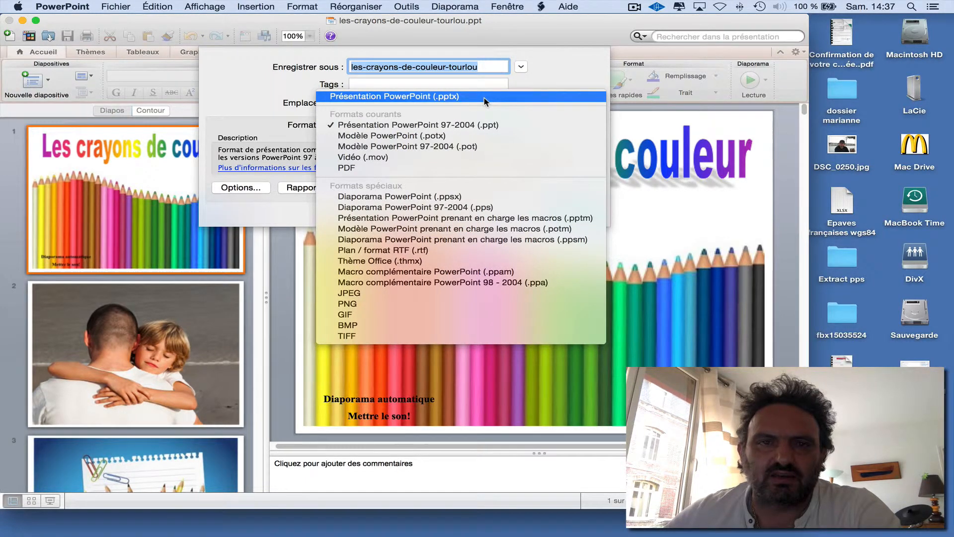
# Save a Présentation PowerPoint (.pptx) copy into the Extract pps folder.
pyautogui.click(394, 96)
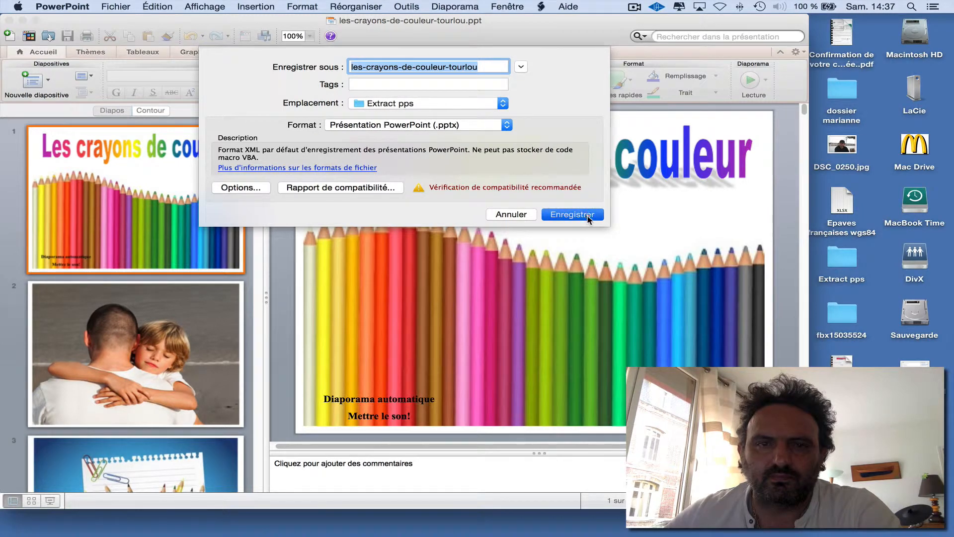
pyautogui.click(571, 215)
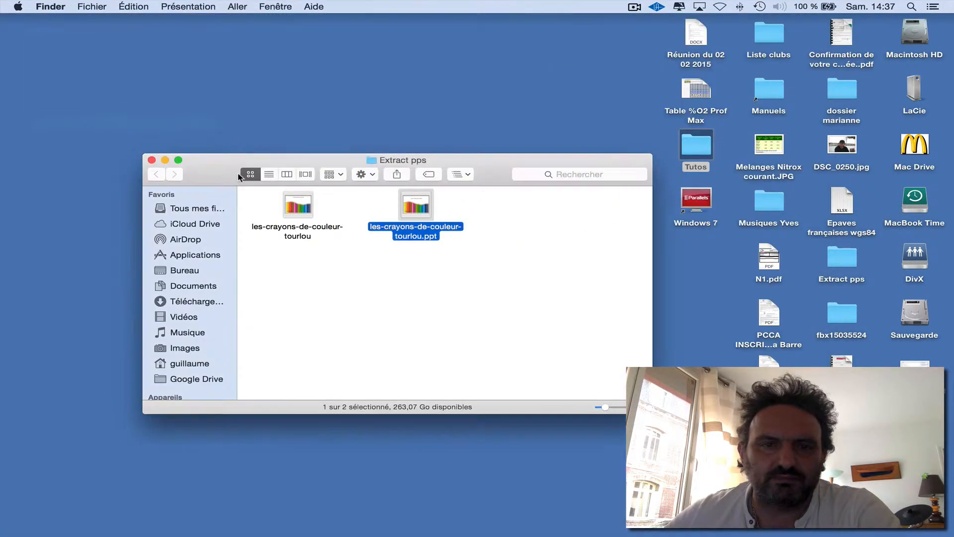
pyautogui.click(297, 205)
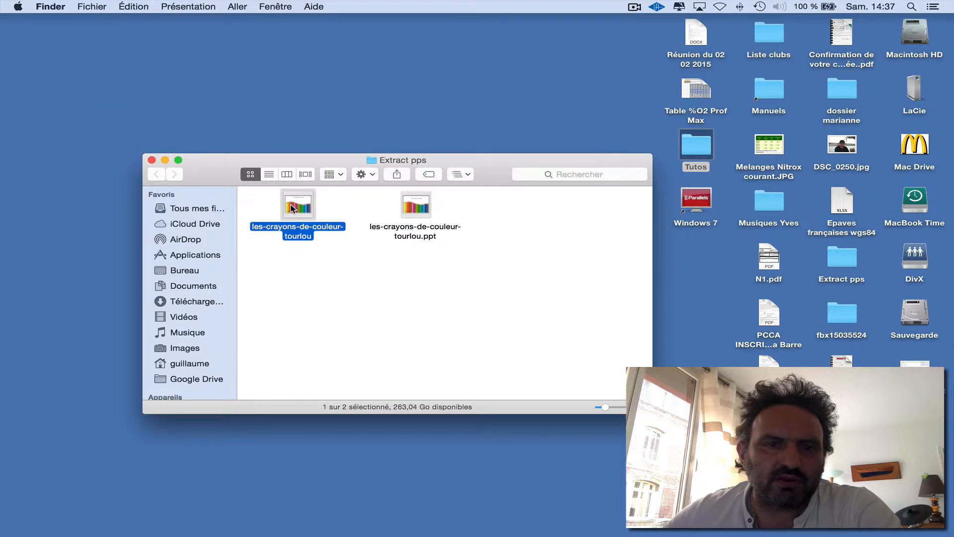
pyautogui.rightClick(297, 209)
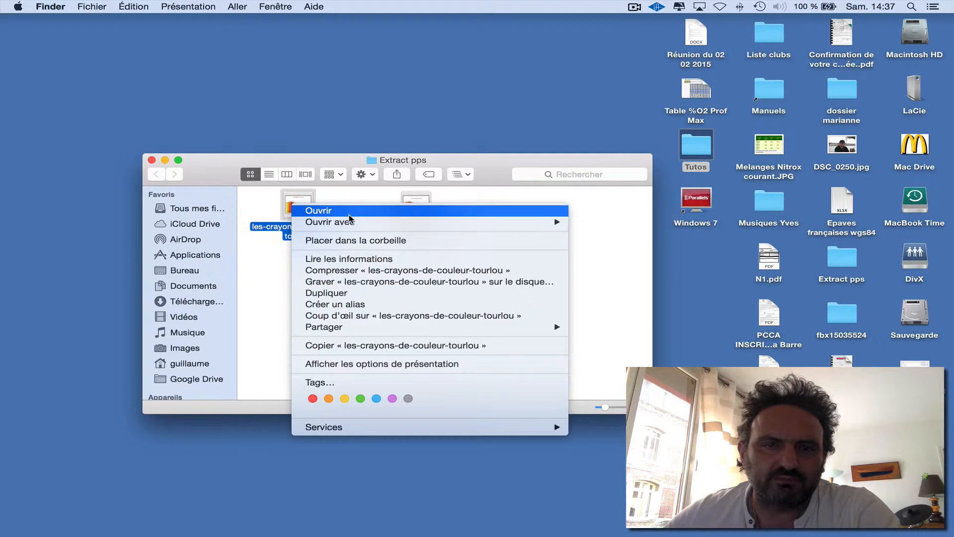
pyautogui.moveTo(348, 259)
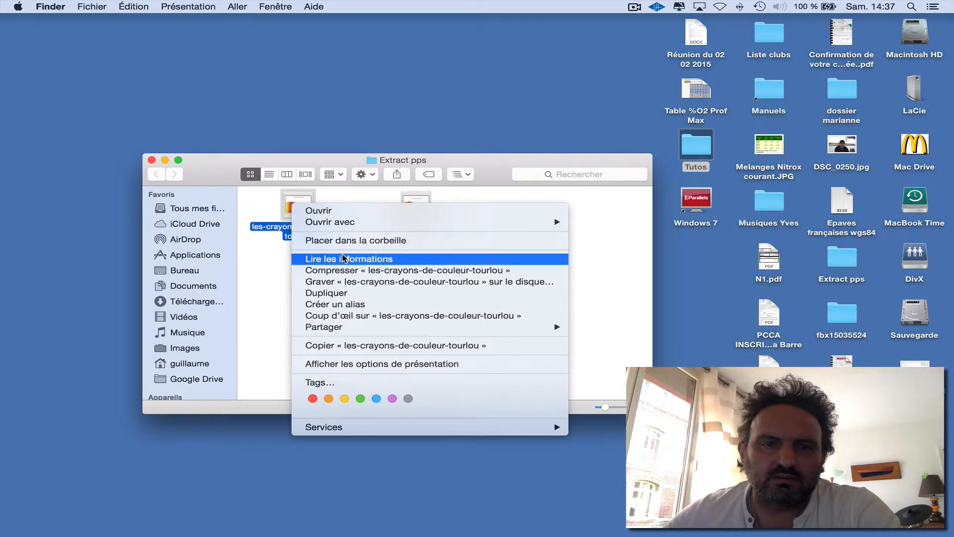
pyautogui.click(348, 259)
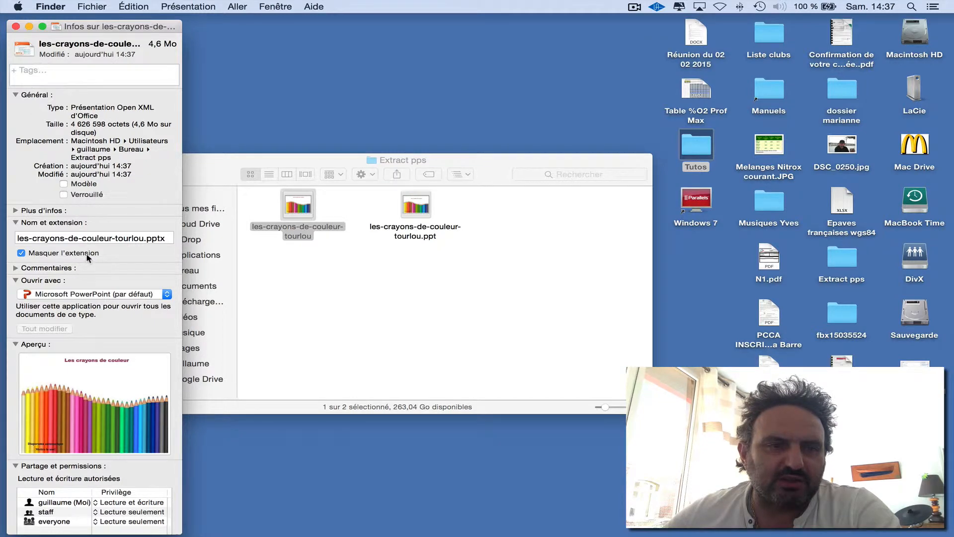
pyautogui.click(15, 26)
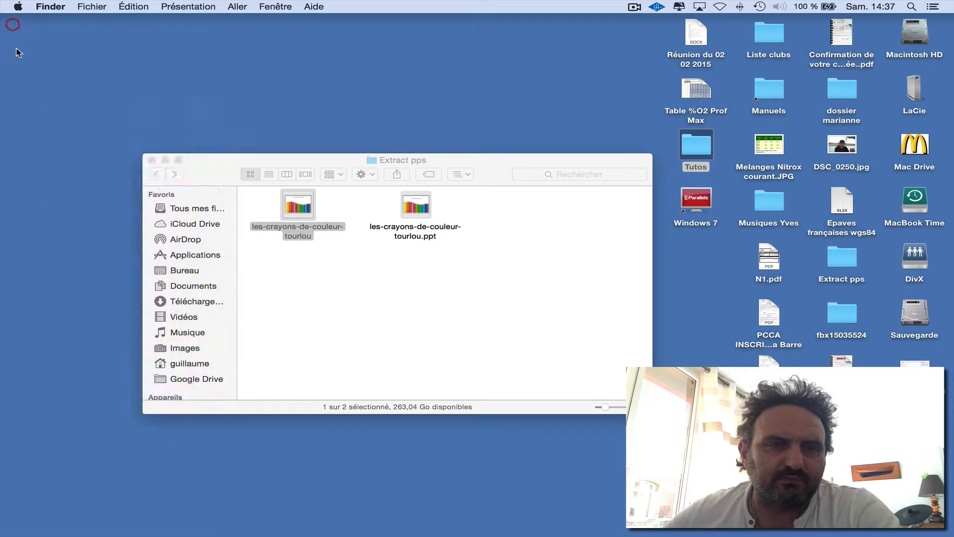
pyautogui.click(298, 203)
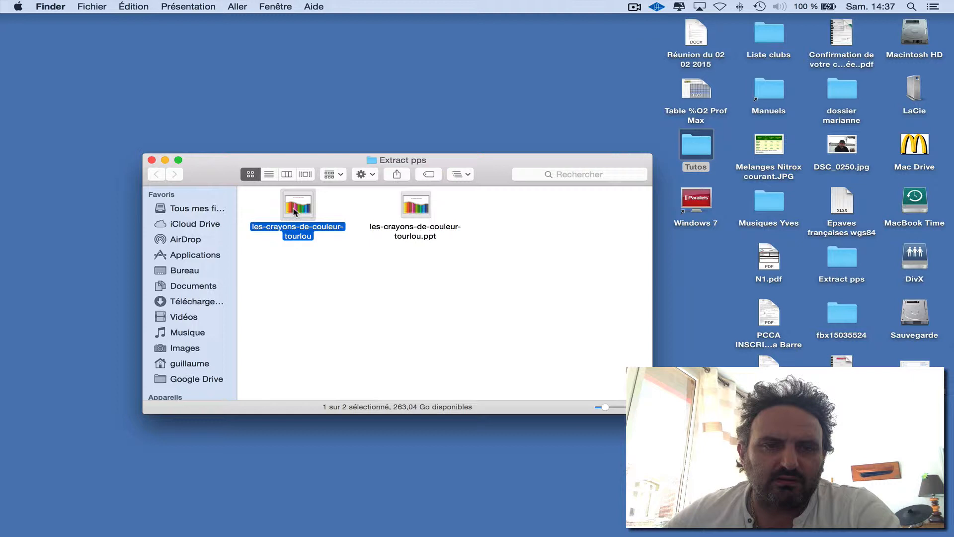
# Extract the renamed copy like an archive into a folder beside the .ppt and select it.
pyautogui.rightClick(297, 207)
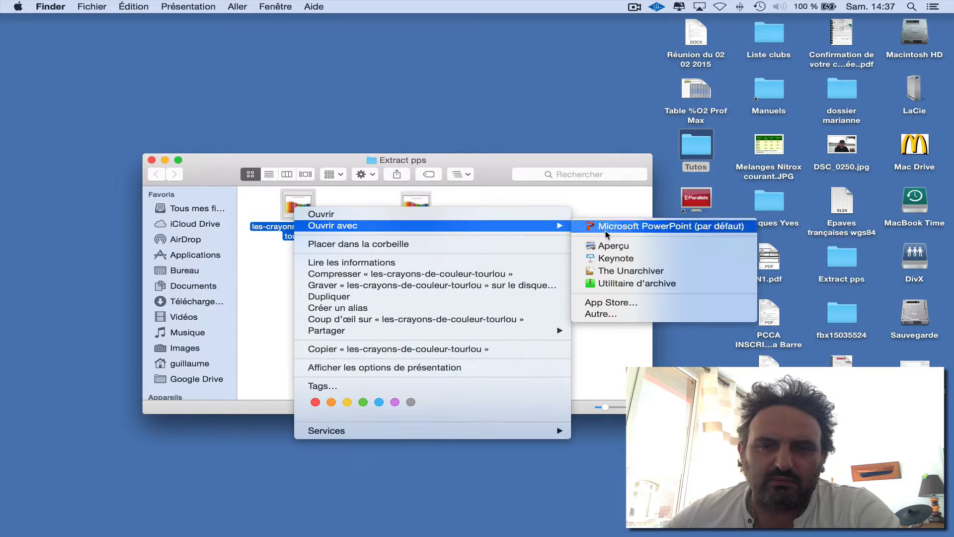
pyautogui.moveTo(631, 270)
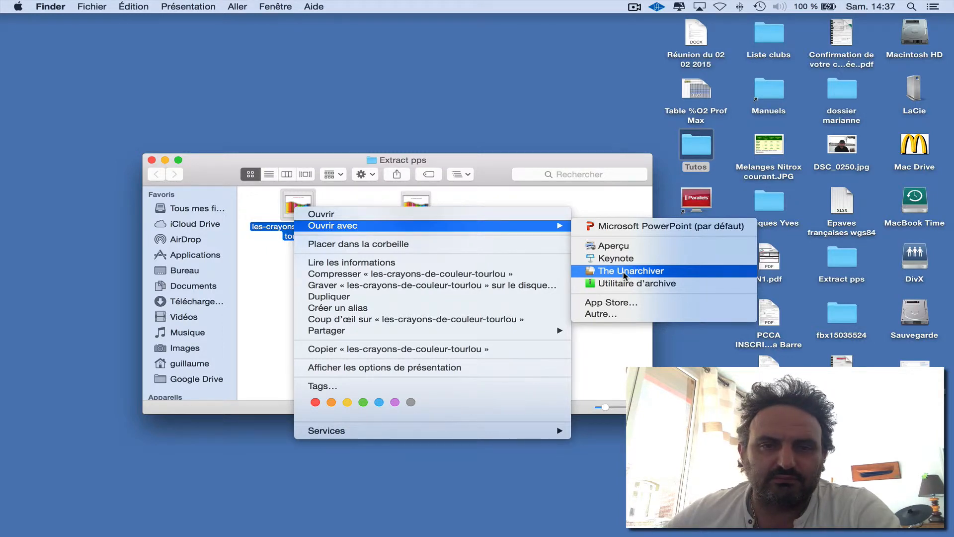
pyautogui.click(630, 270)
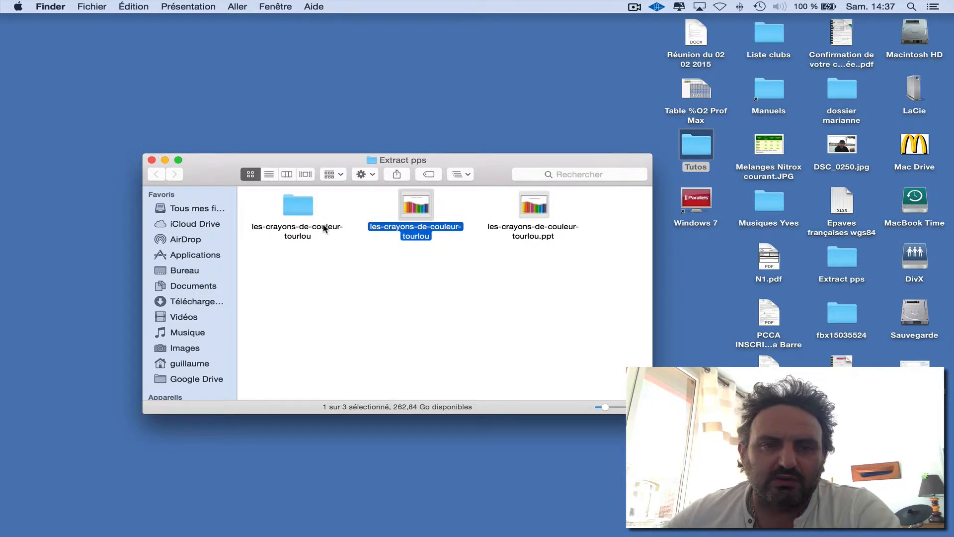
pyautogui.click(297, 204)
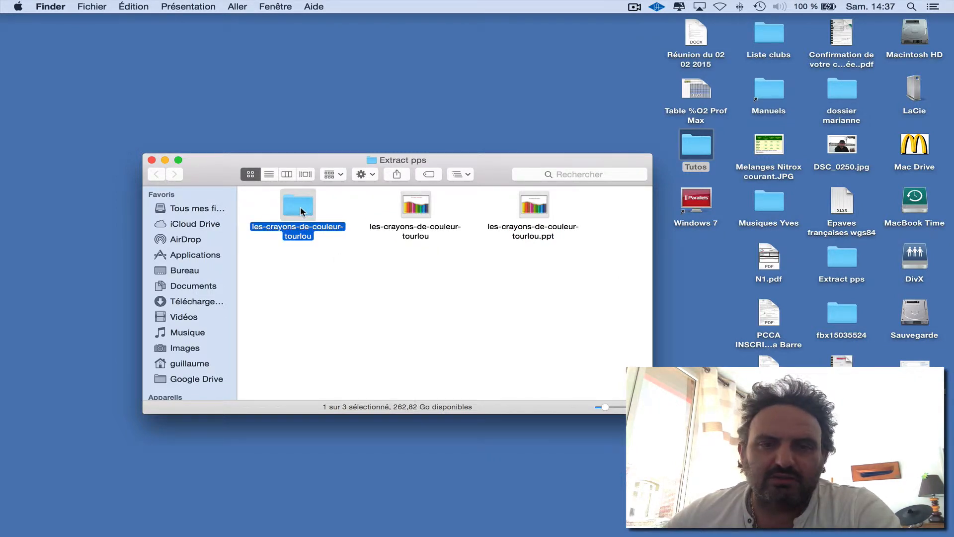
pyautogui.moveTo(386, 213)
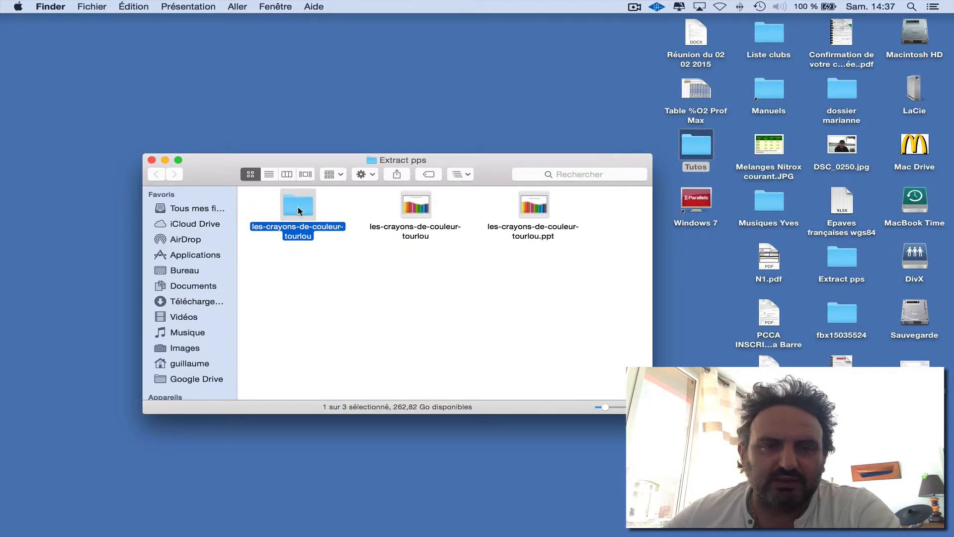
# Browse into the extracted folder's ppt/media subfolder and select audio1.bin.
pyautogui.doubleClick(297, 205)
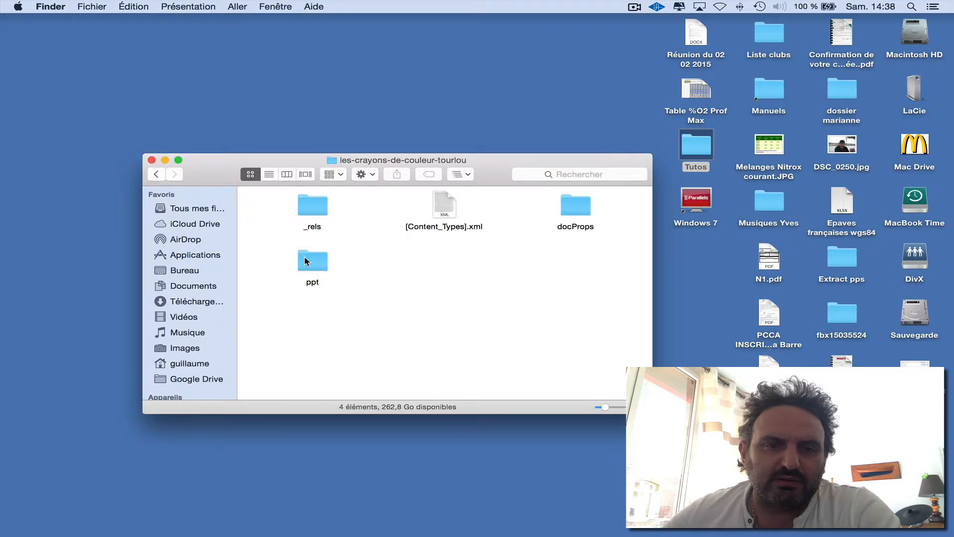
pyautogui.doubleClick(312, 258)
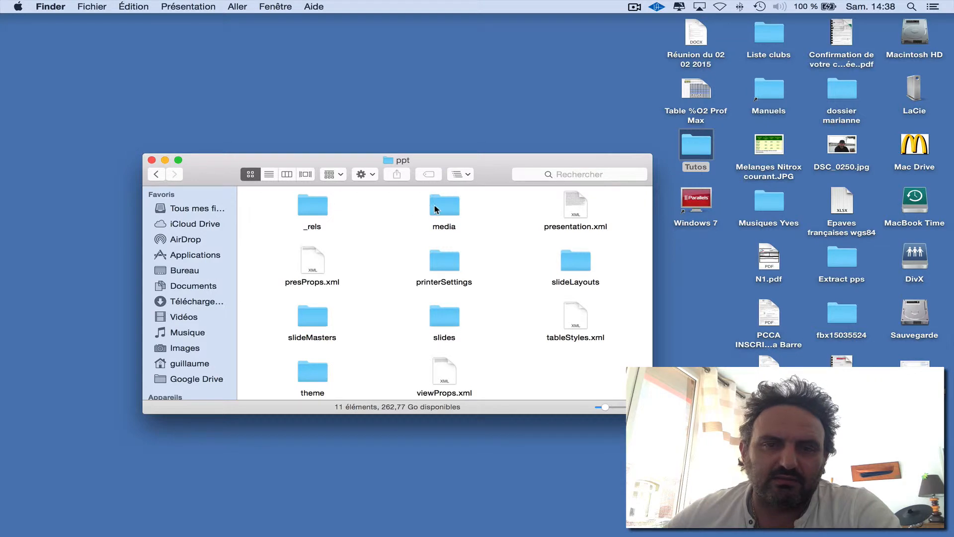
pyautogui.doubleClick(443, 205)
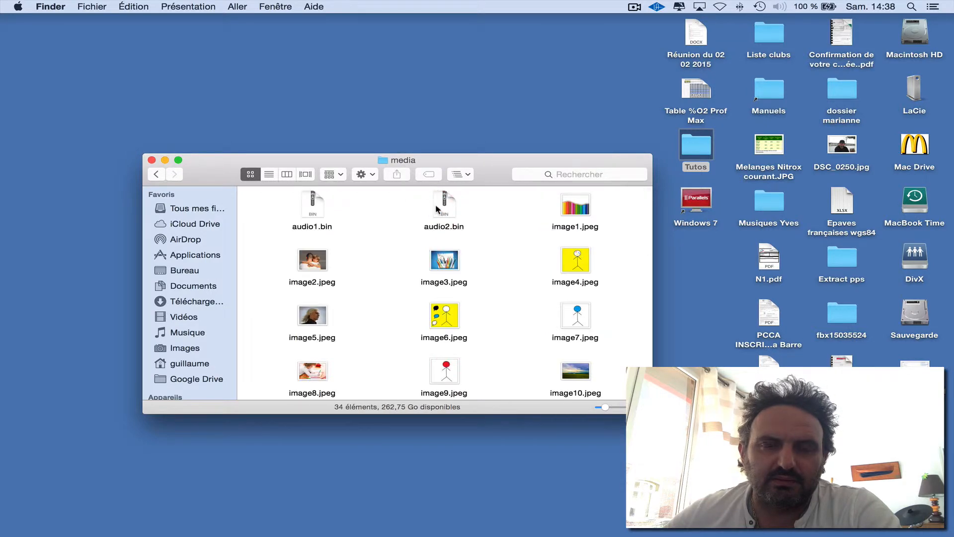
pyautogui.moveTo(497, 255)
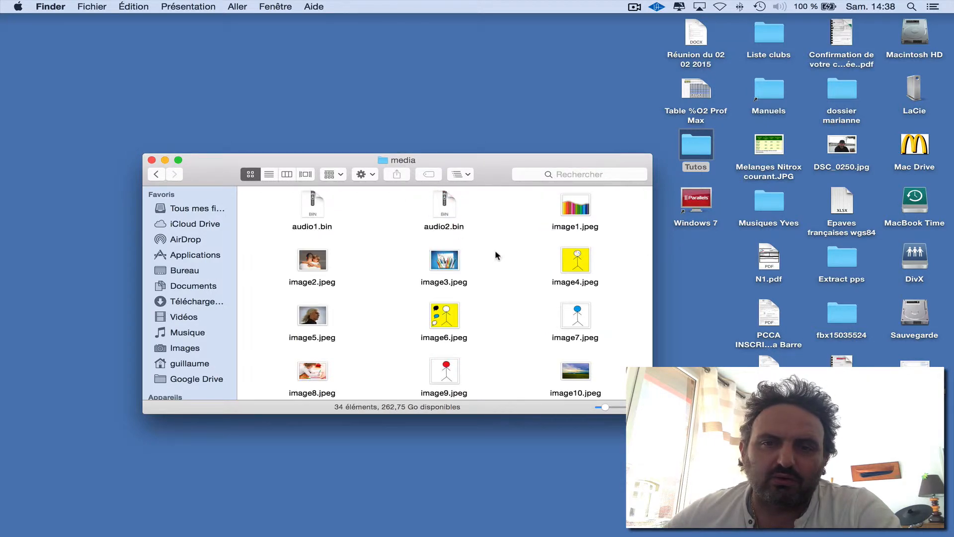
pyautogui.scroll(-3)
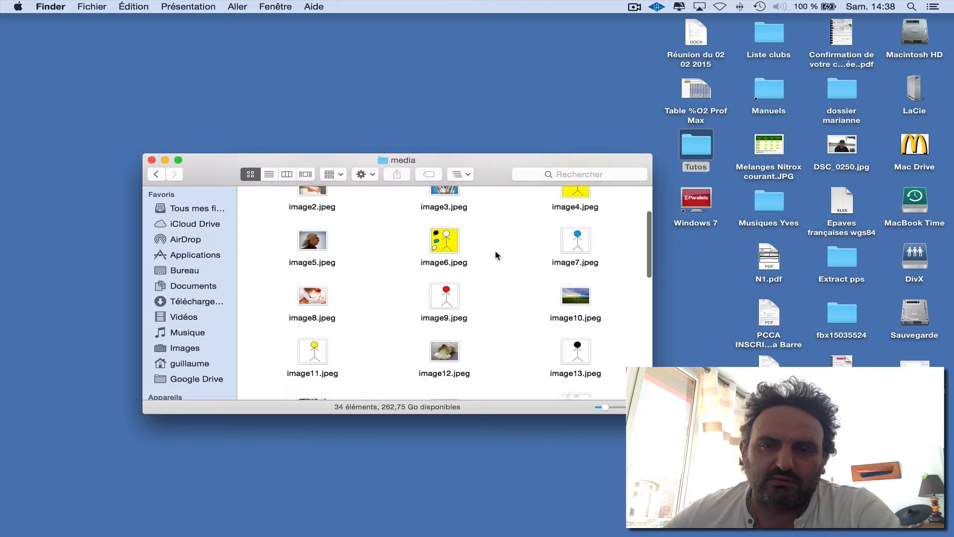
pyautogui.scroll(-3)
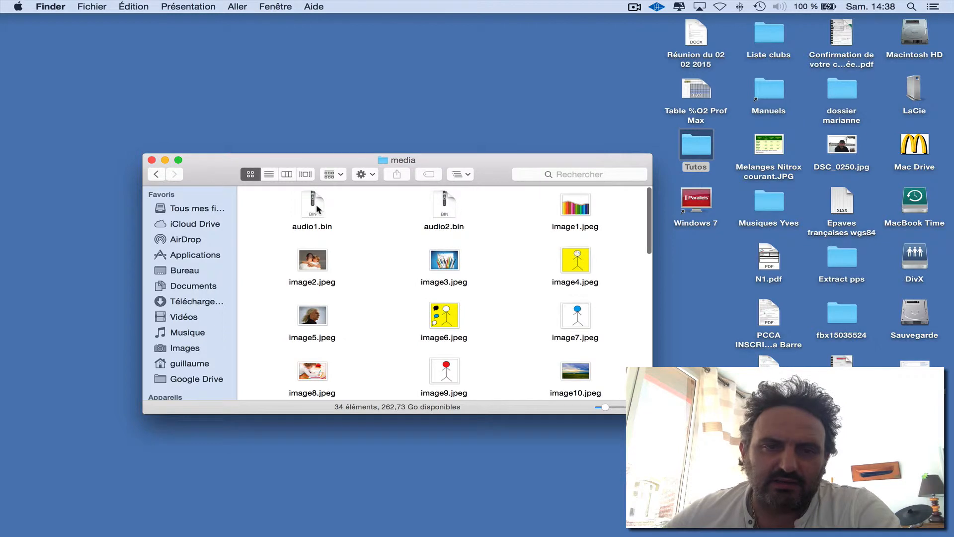
pyautogui.click(312, 203)
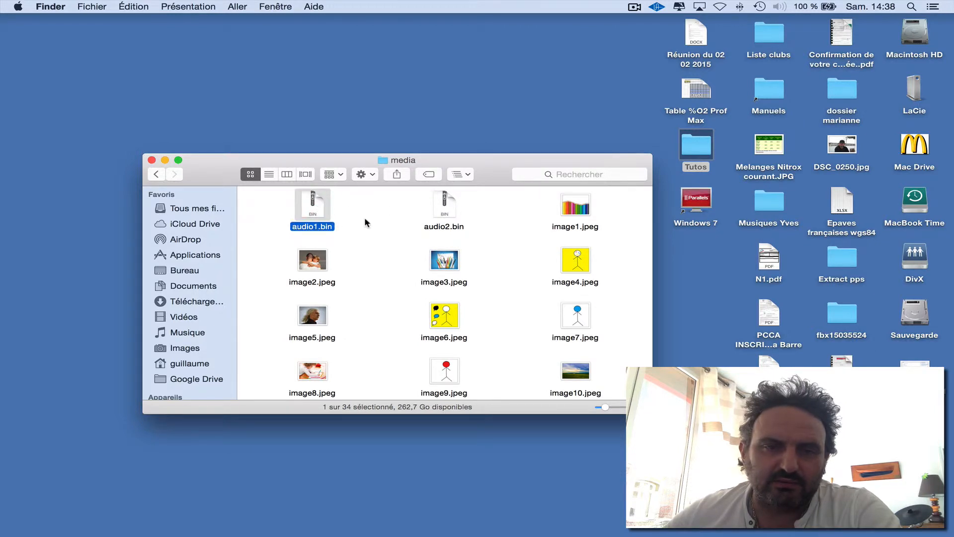
pyautogui.moveTo(340, 225)
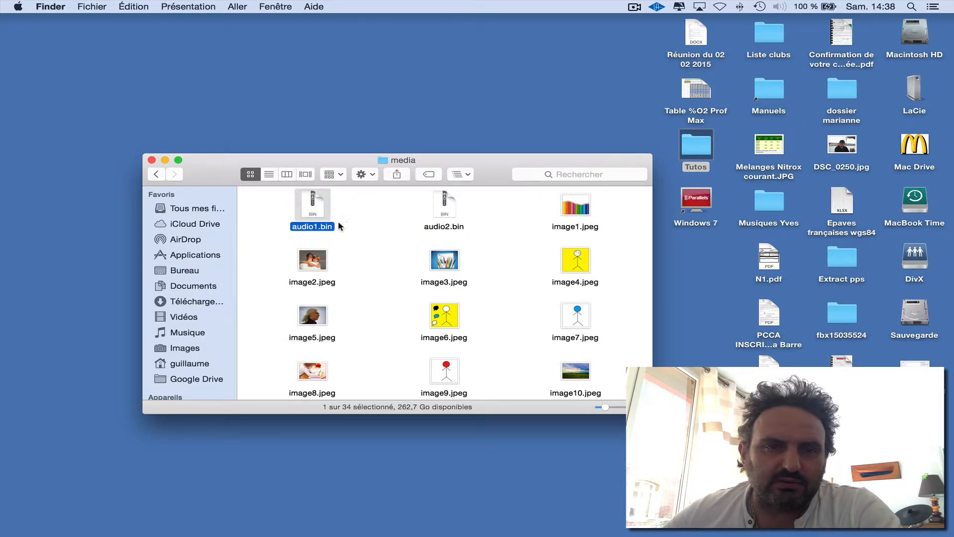
pyautogui.moveTo(440, 217)
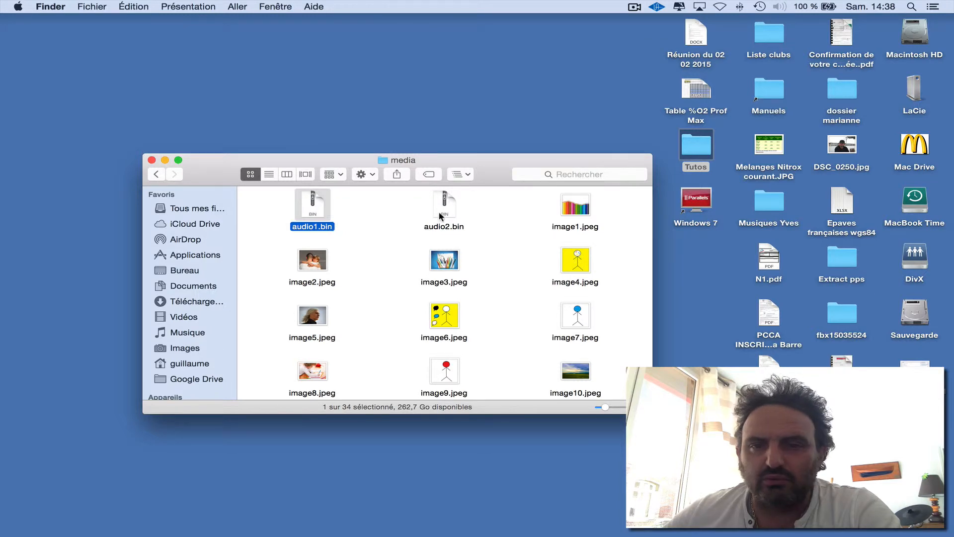
# Rename audio1.bin to audio1.mp3 and confirm with Utiliser .mp3.
pyautogui.click(312, 210)
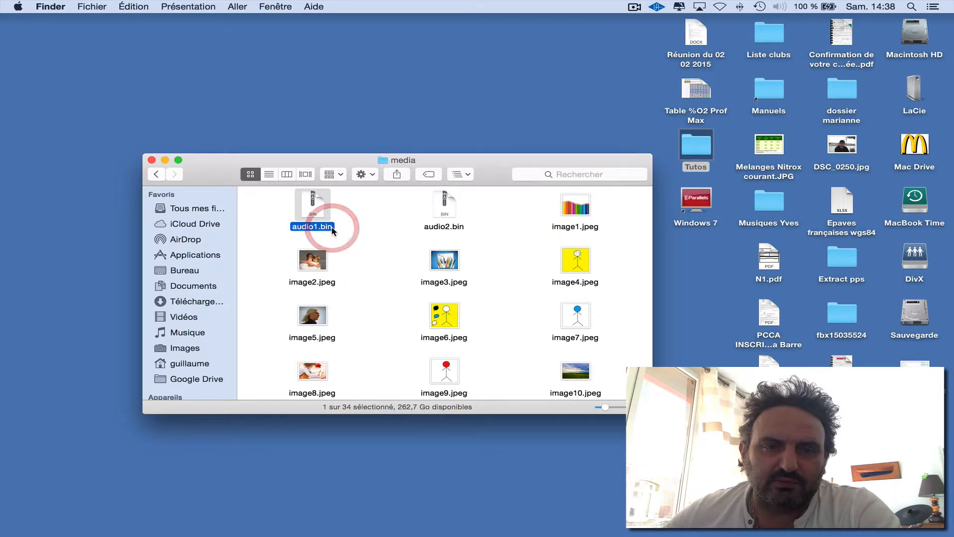
pyautogui.click(312, 227)
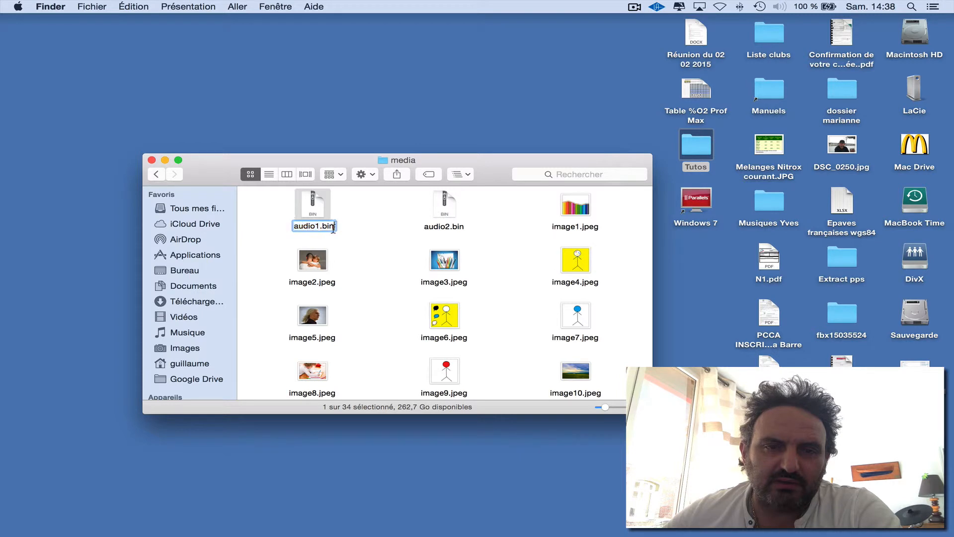
pyautogui.press('Backspace')
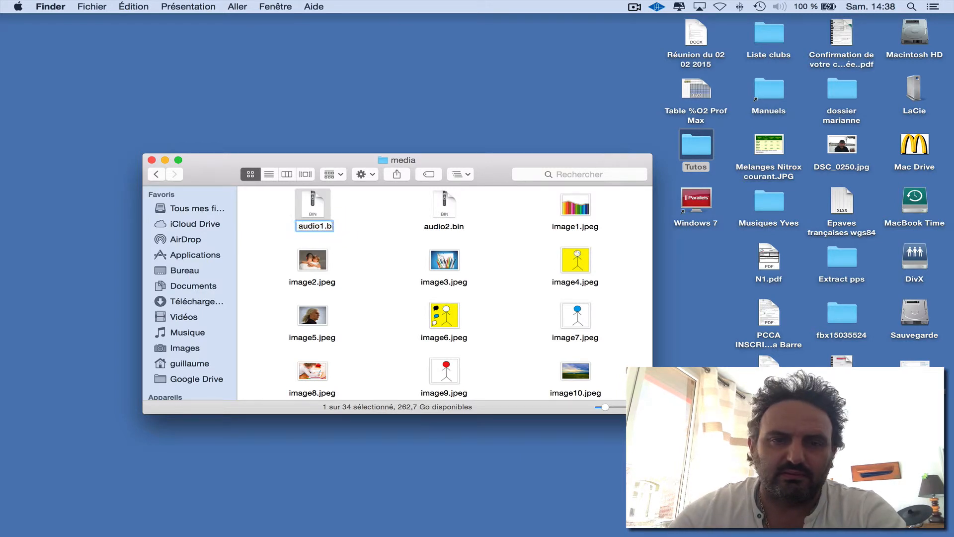
pyautogui.write('mp3')
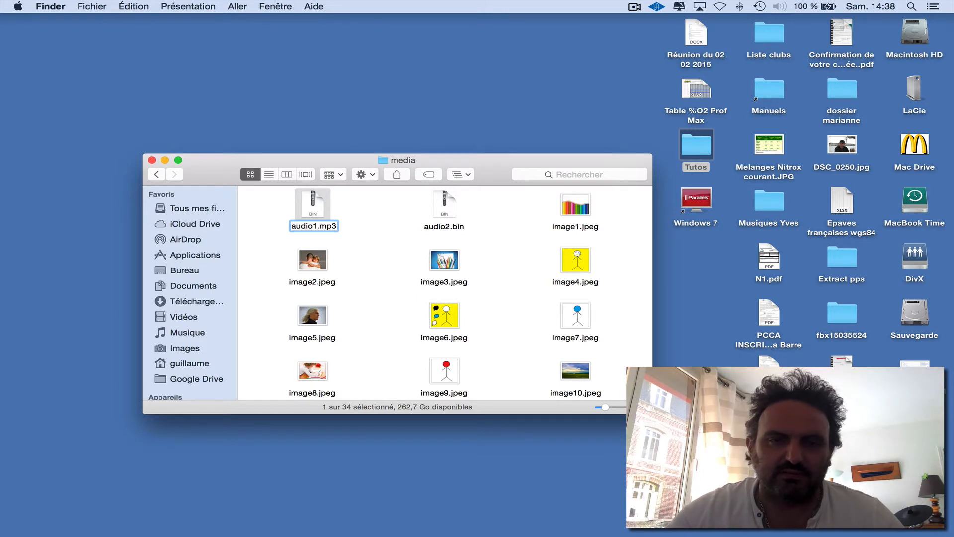
pyautogui.press('Return')
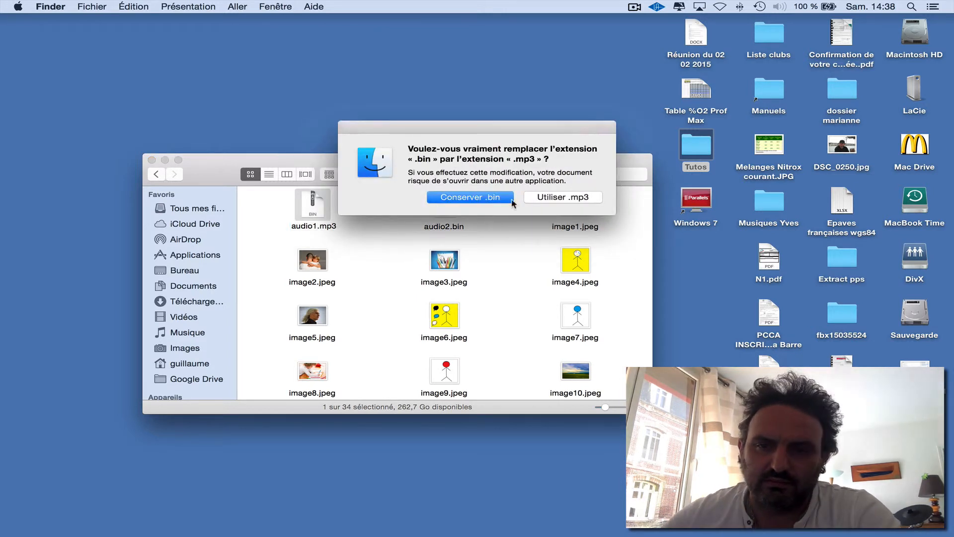
pyautogui.click(469, 197)
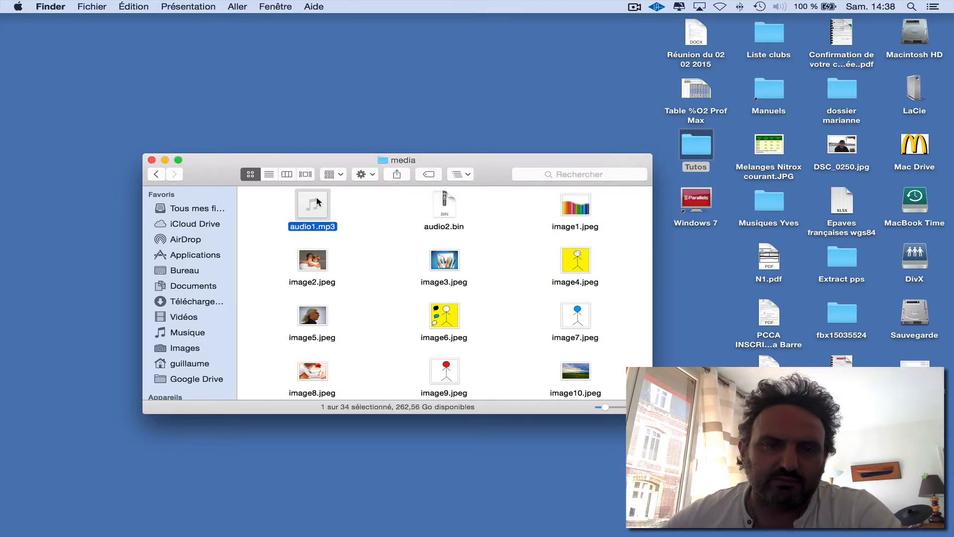
# Open audio1.mp3 with QuickTime Player, play a few seconds, then pause.
pyautogui.rightClick(313, 203)
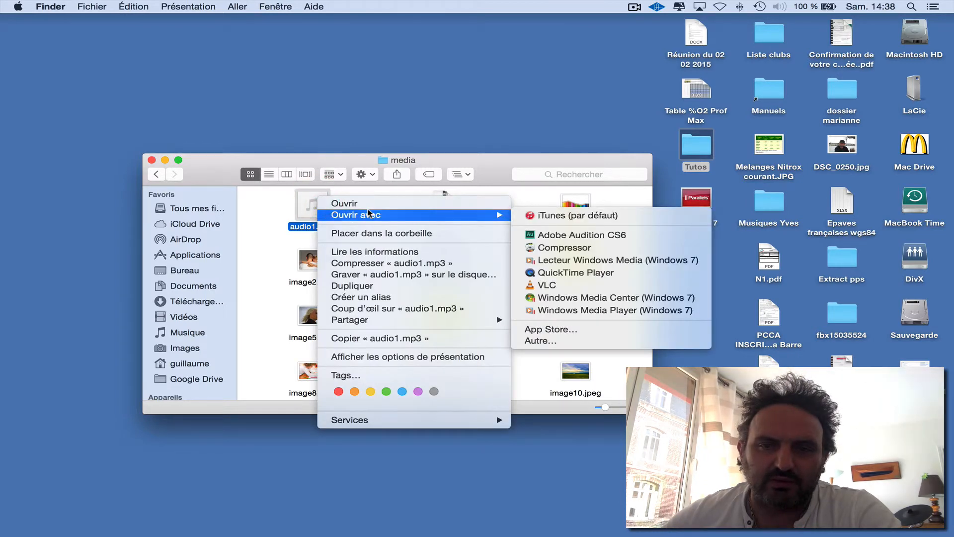
pyautogui.moveTo(575, 272)
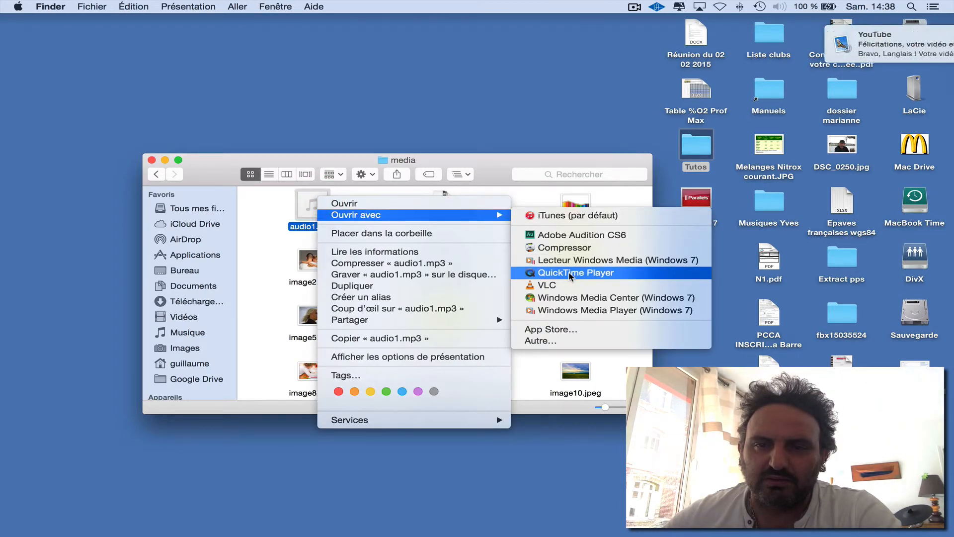
pyautogui.click(576, 272)
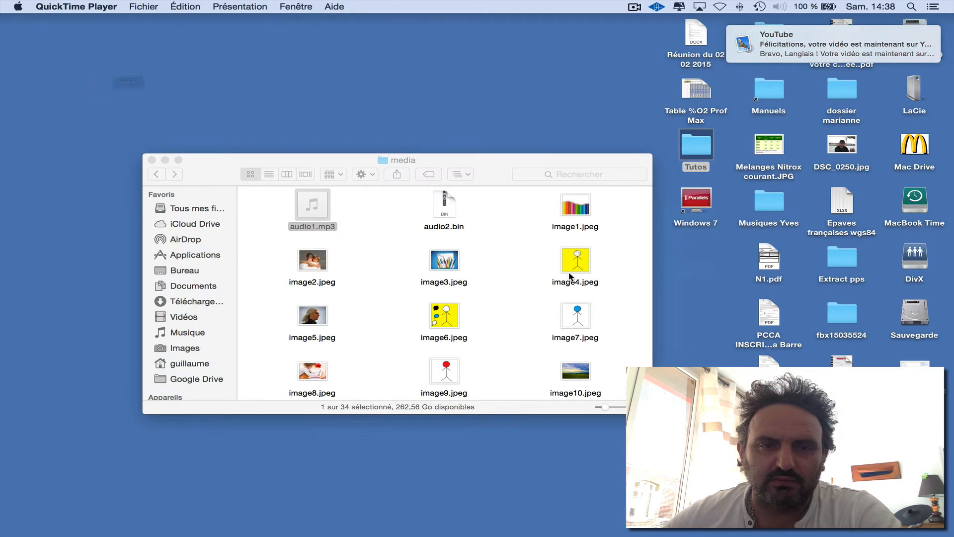
pyautogui.doubleClick(312, 204)
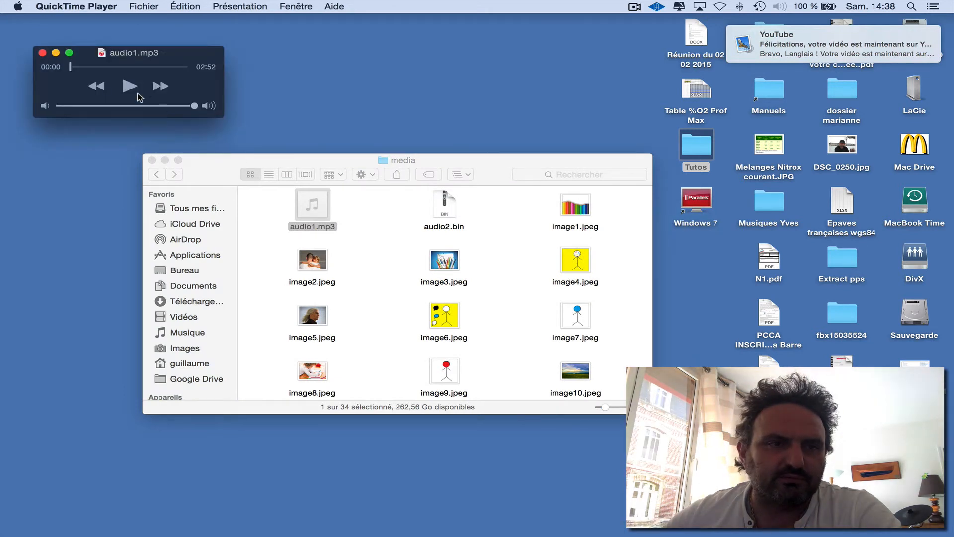
pyautogui.click(128, 86)
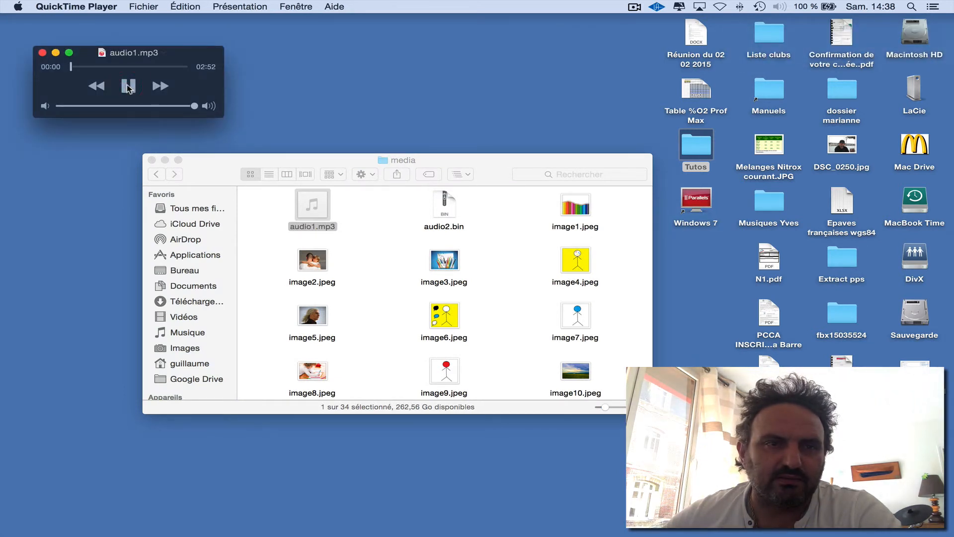
pyautogui.click(128, 86)
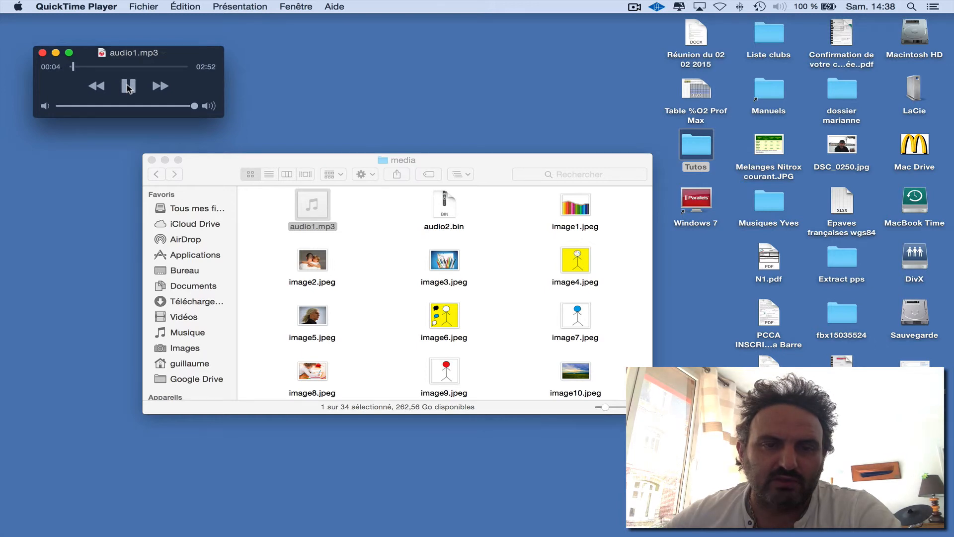
pyautogui.click(128, 86)
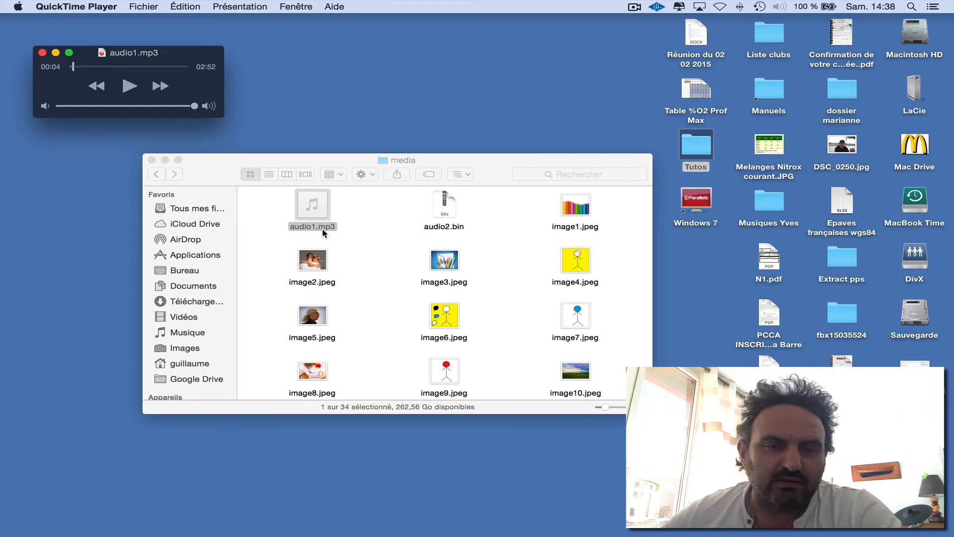